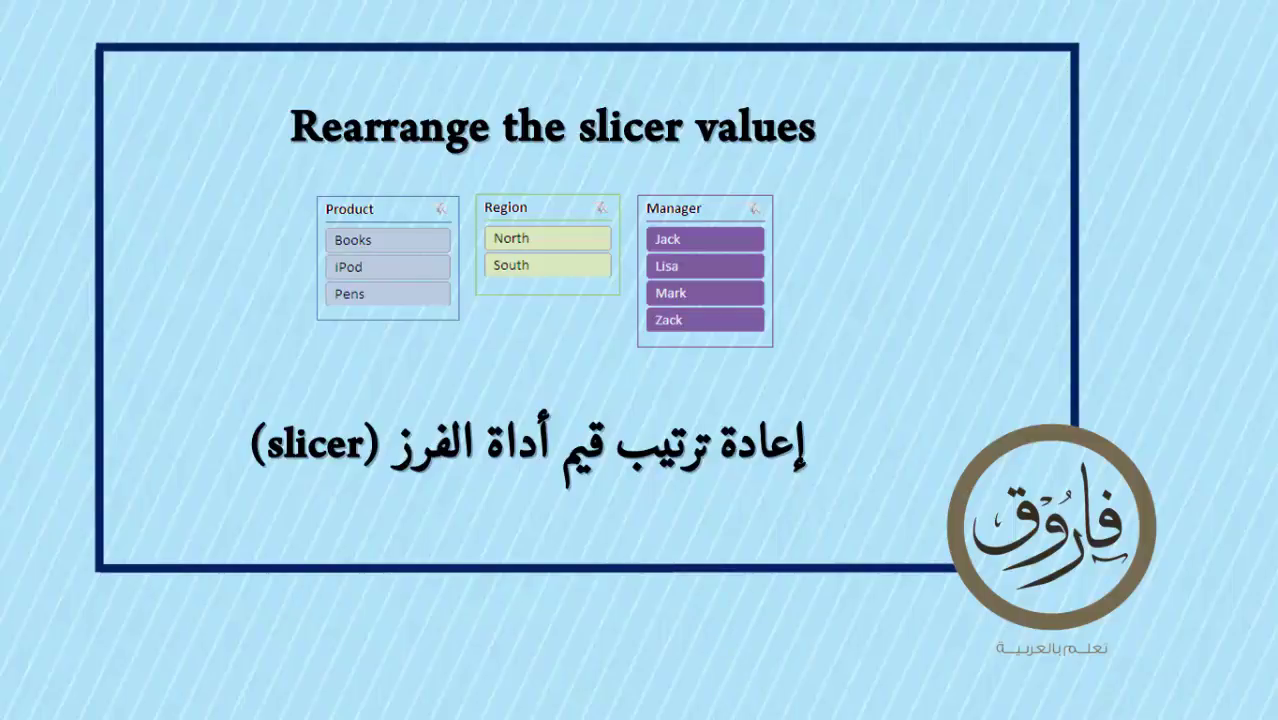
Switch from the PowerPoint slide to the HR.xlsx workbook in Excel
key("alt+tab")
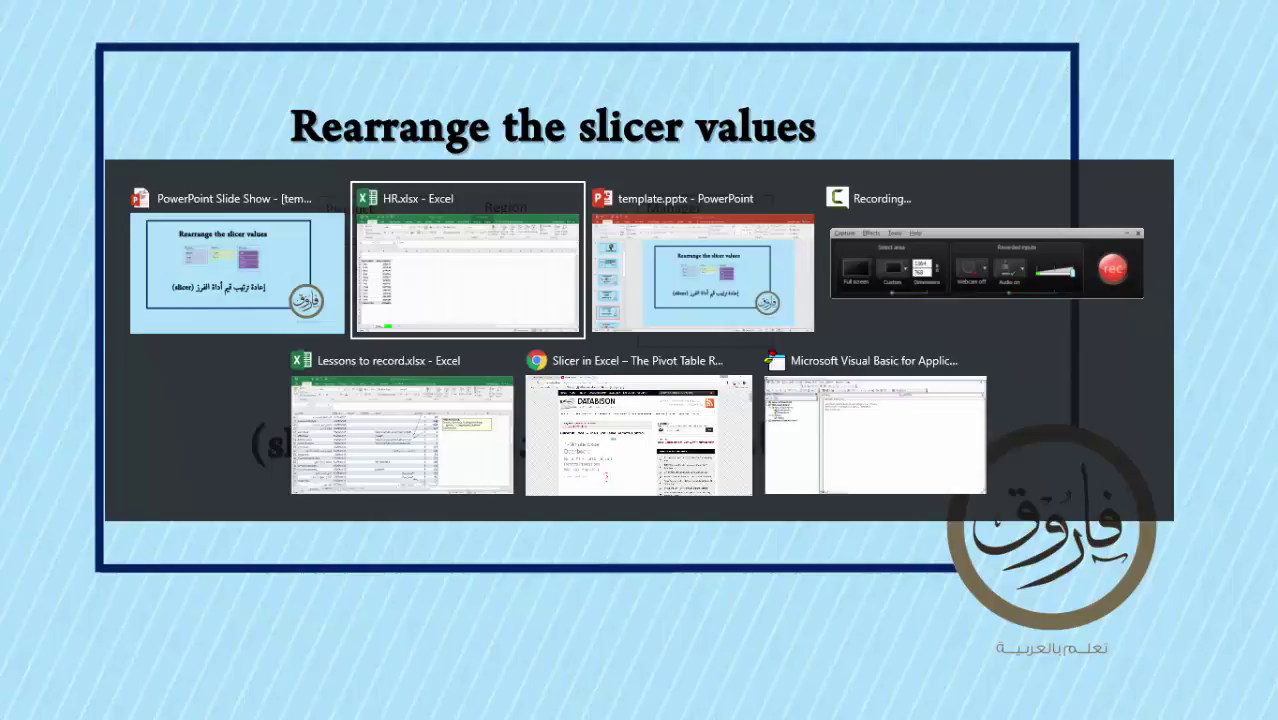
left_click(466, 260)
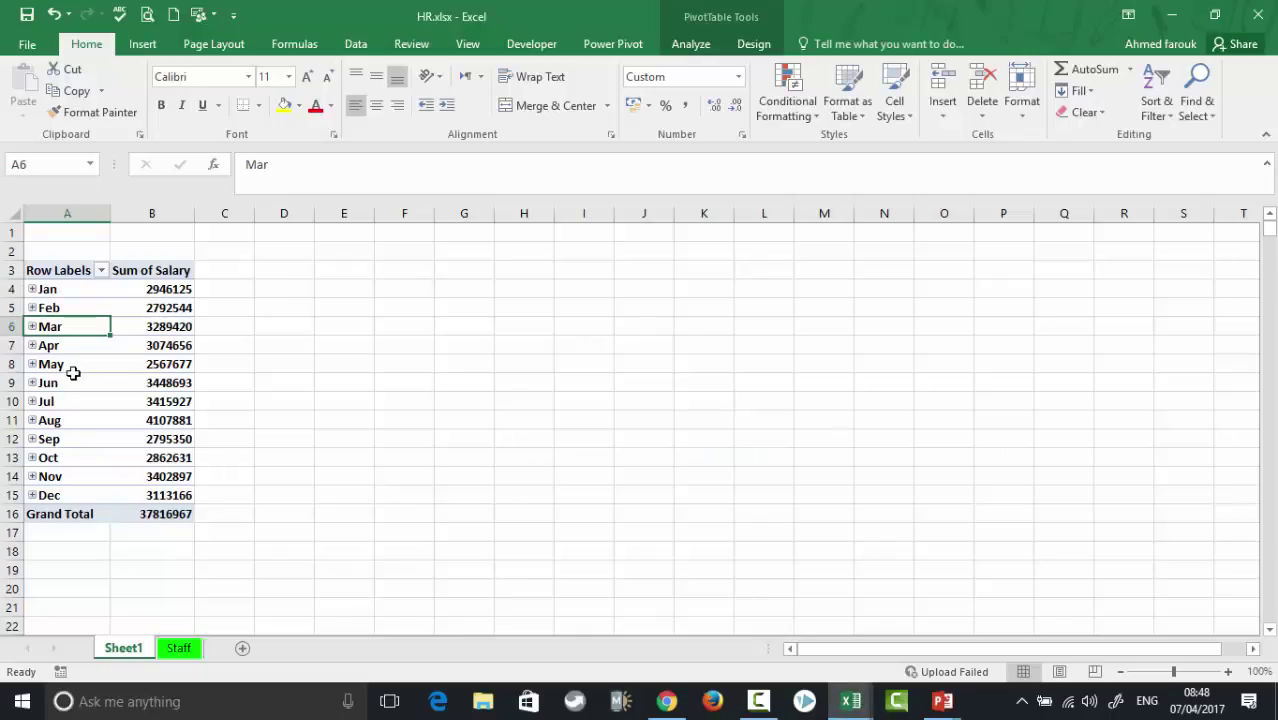
Insert a Hire Date slicer for the salary pivot table
left_click(144, 44)
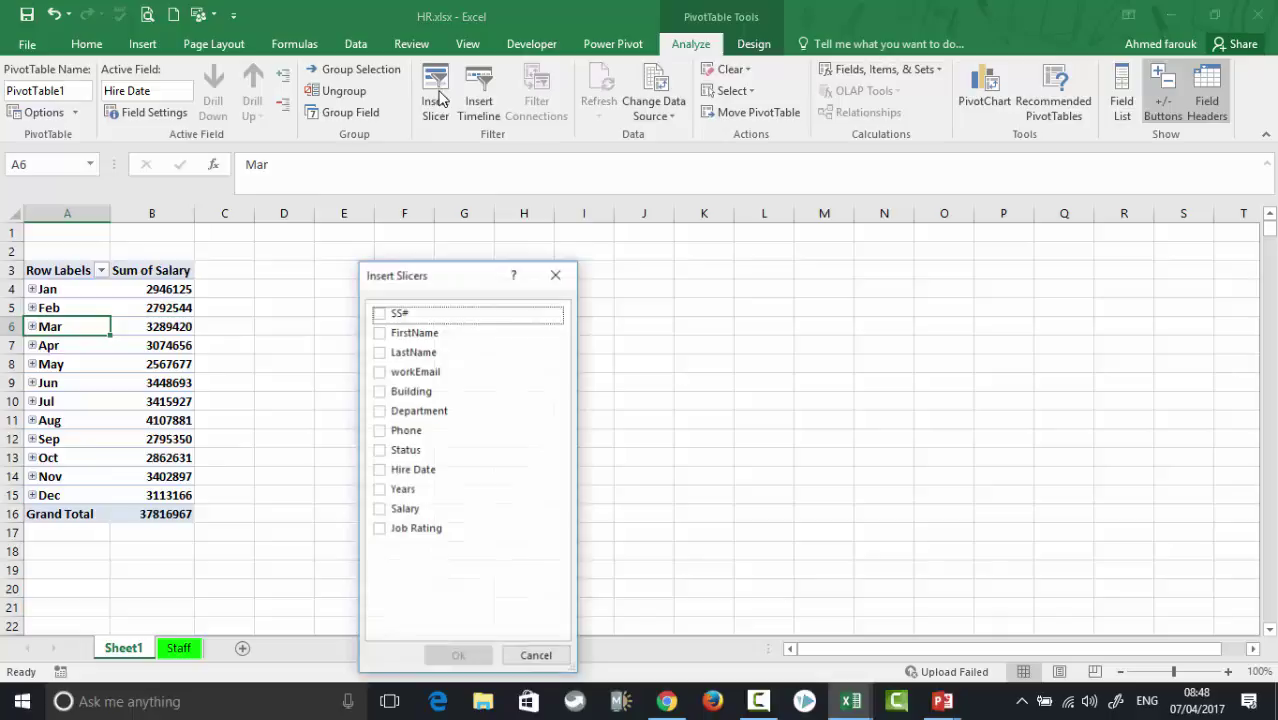
left_click(378, 468)
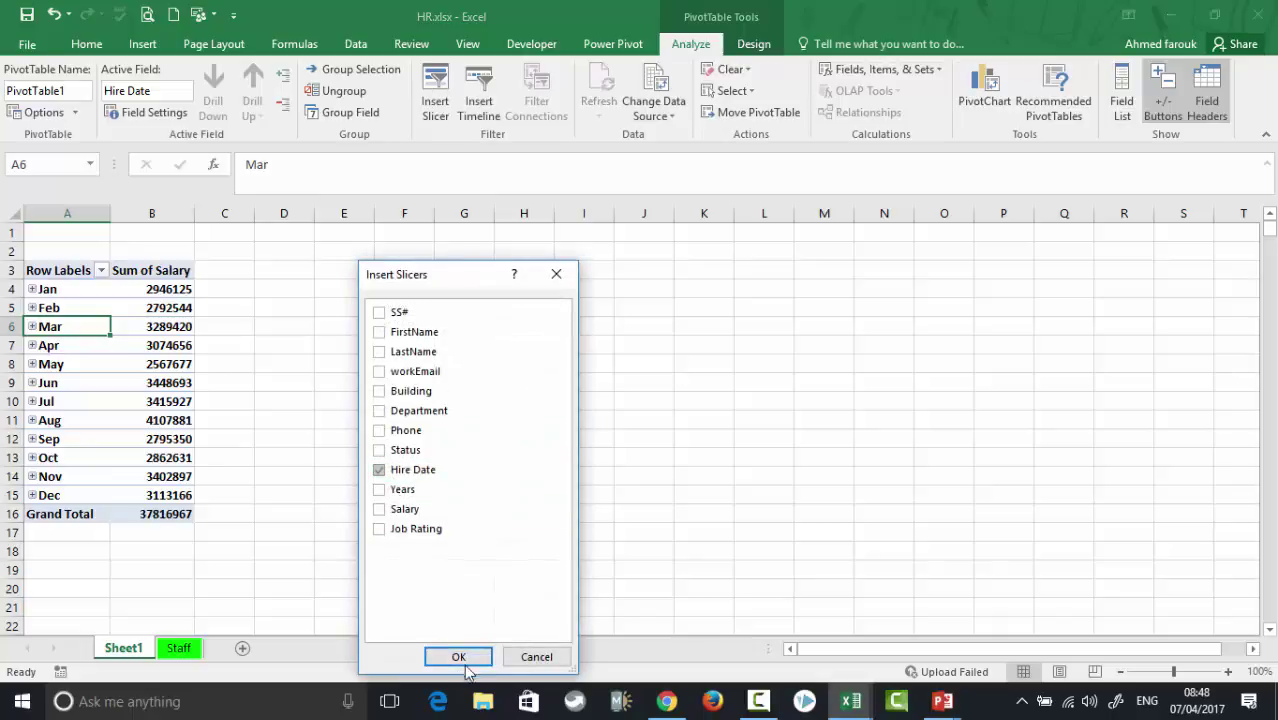
left_click(458, 656)
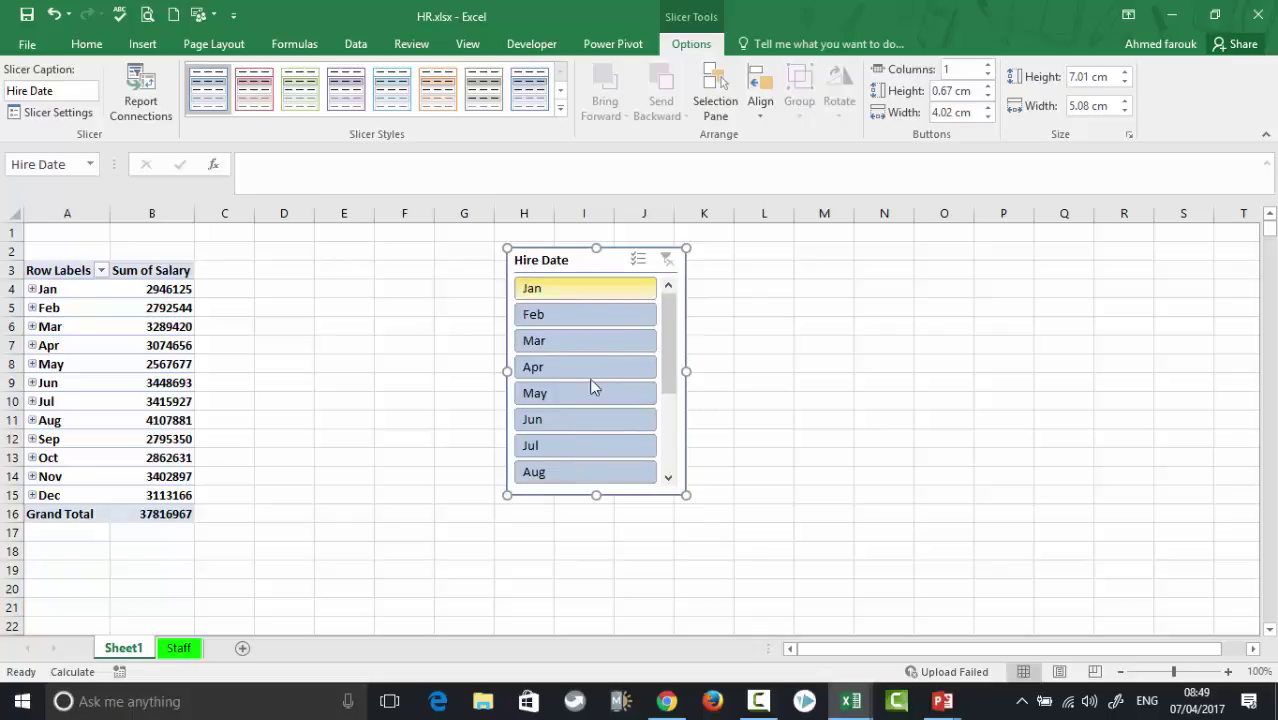
Show the Hire Date slicer in 3 columns beside the pivot and select cell N3
left_click(986, 64)
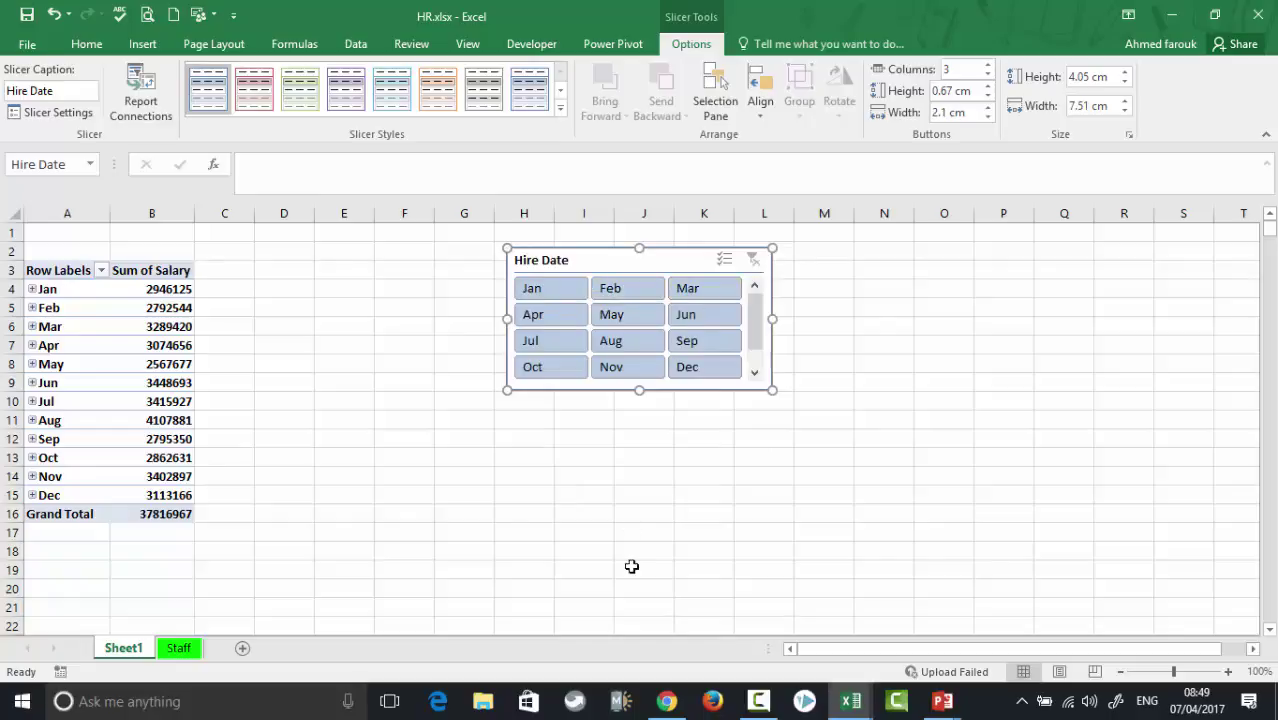
mouse_move(568, 260)
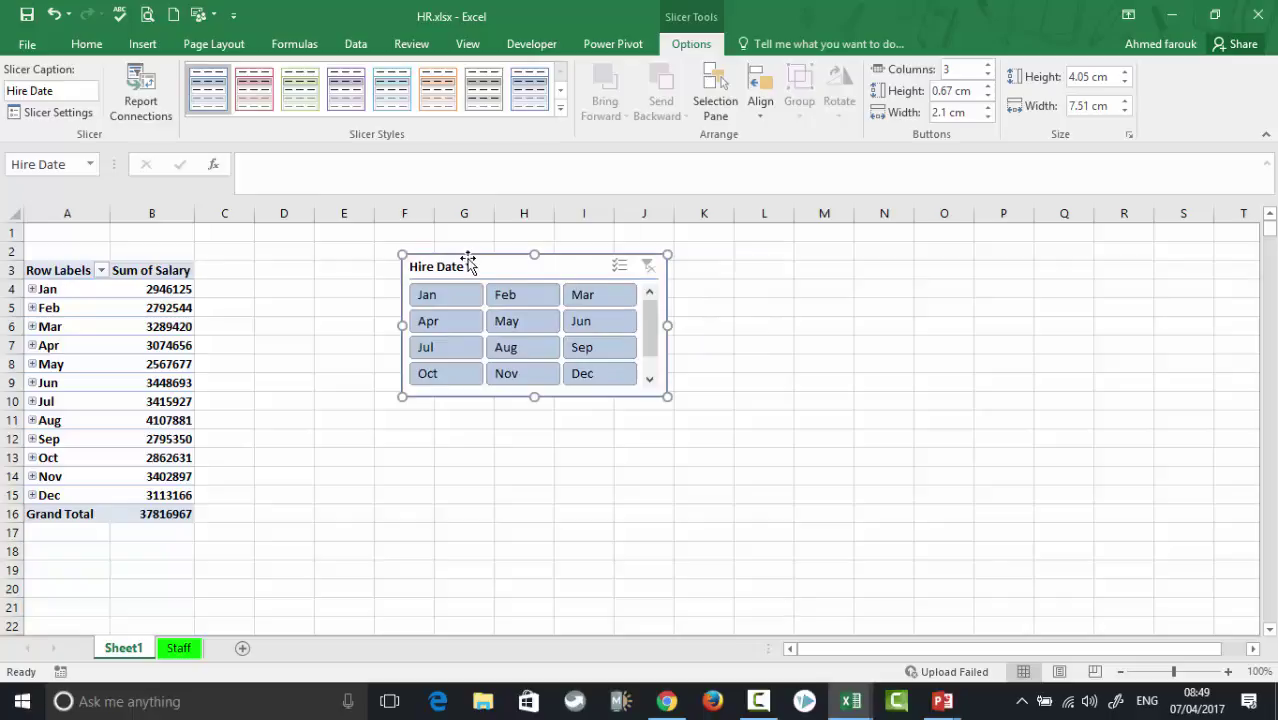
mouse_move(864, 278)
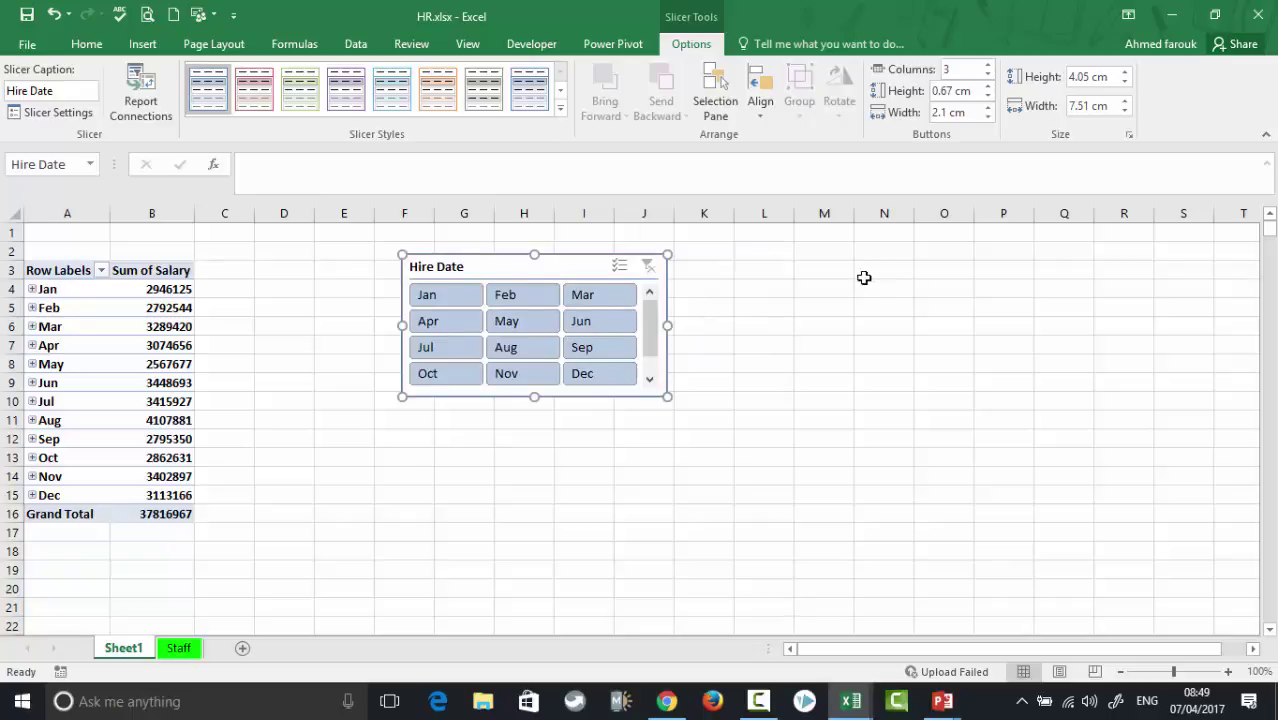
left_click(884, 268)
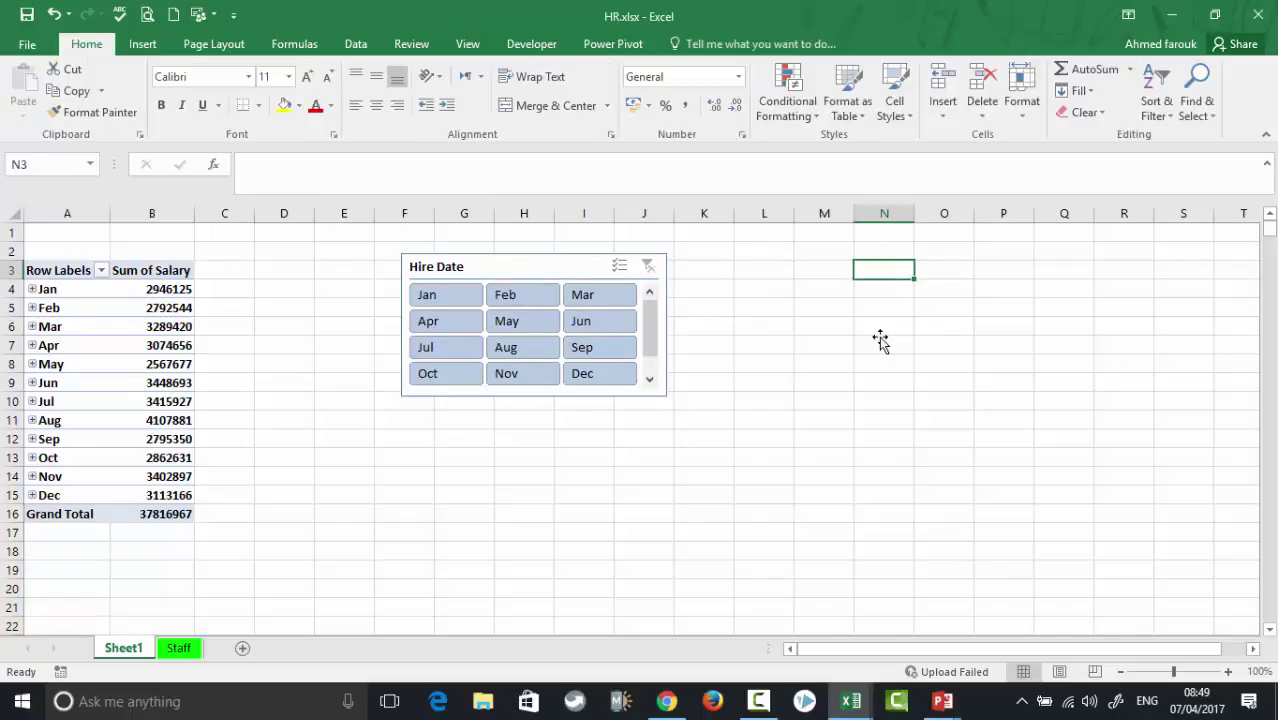
Enter Jan in N3 and fill the months down column N in the new Jan, Jun–Sep, Feb–May, Oct–Dec order
type("Ja")
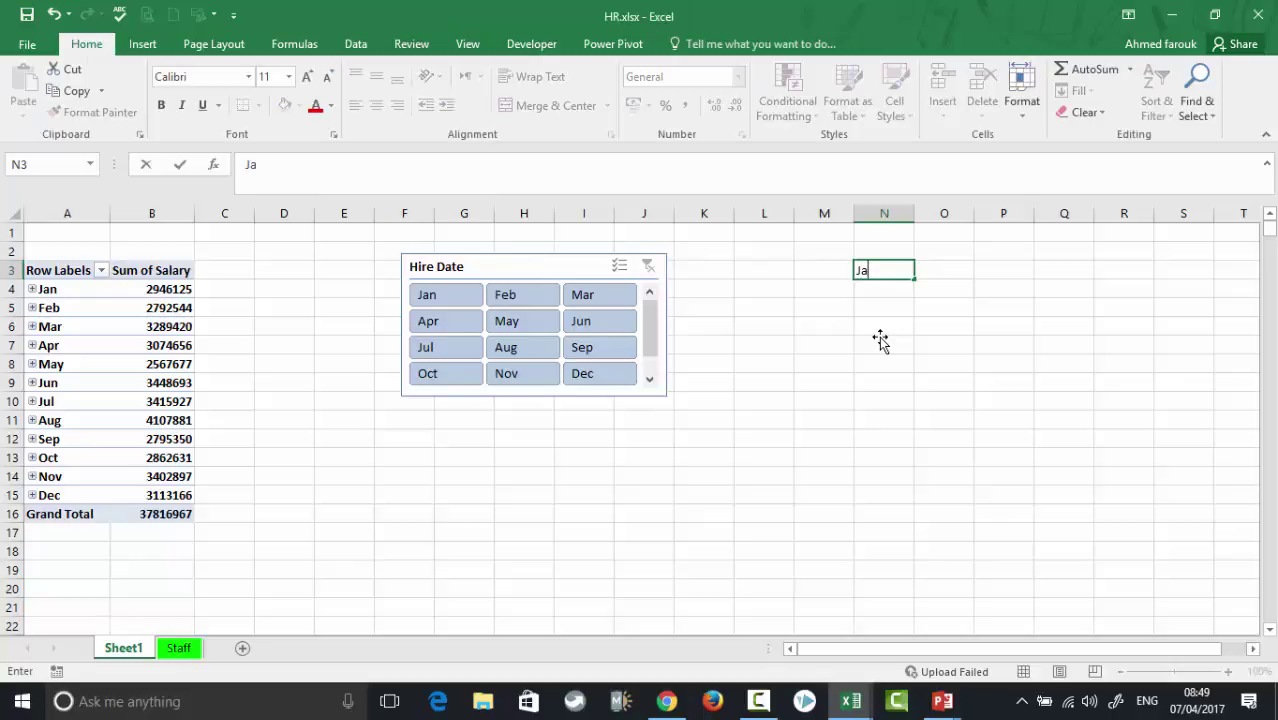
key("Enter")
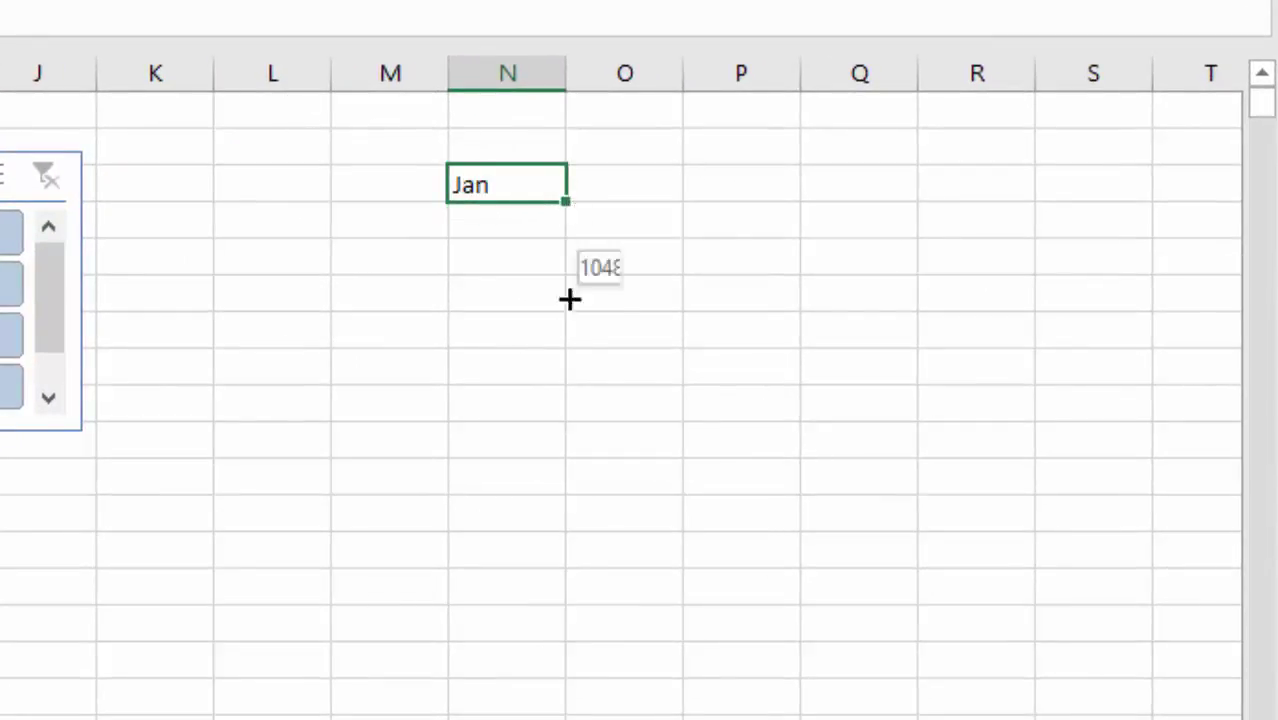
left_click_drag(564, 200, 564, 650)
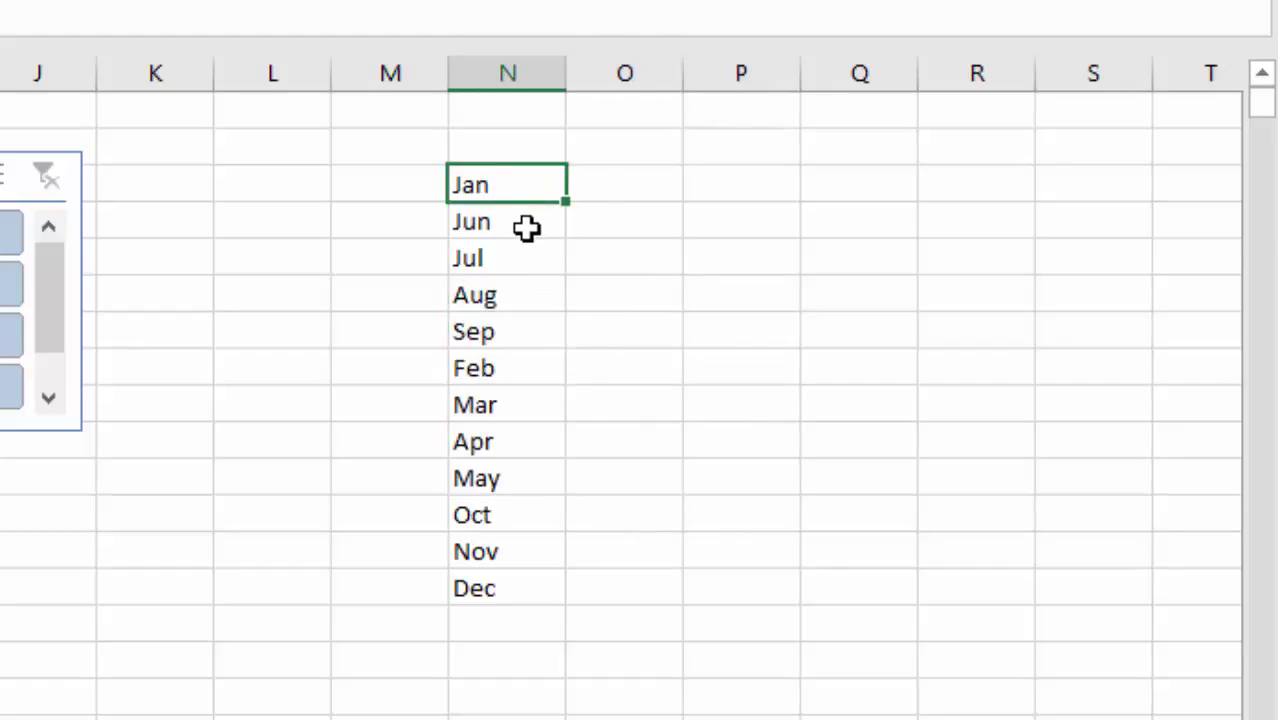
mouse_move(536, 190)
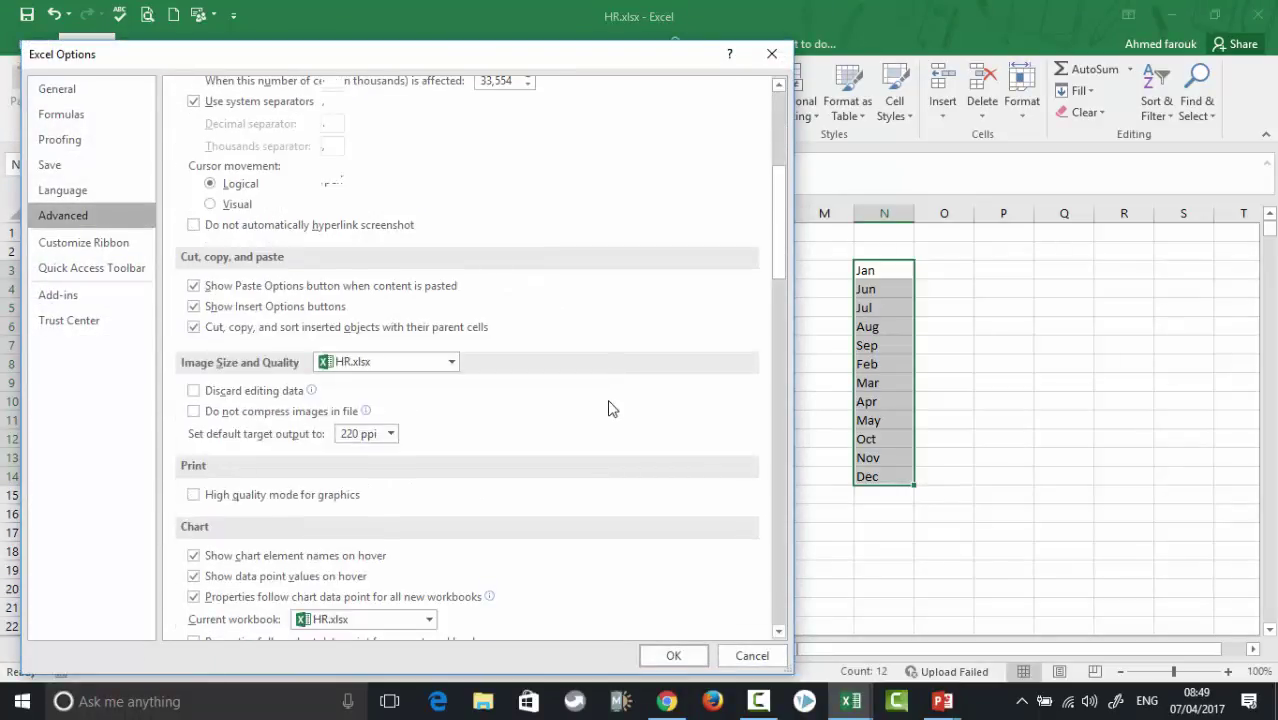
Reach Edit Custom Lists in Excel Options > Advanced
scroll("down", 3)
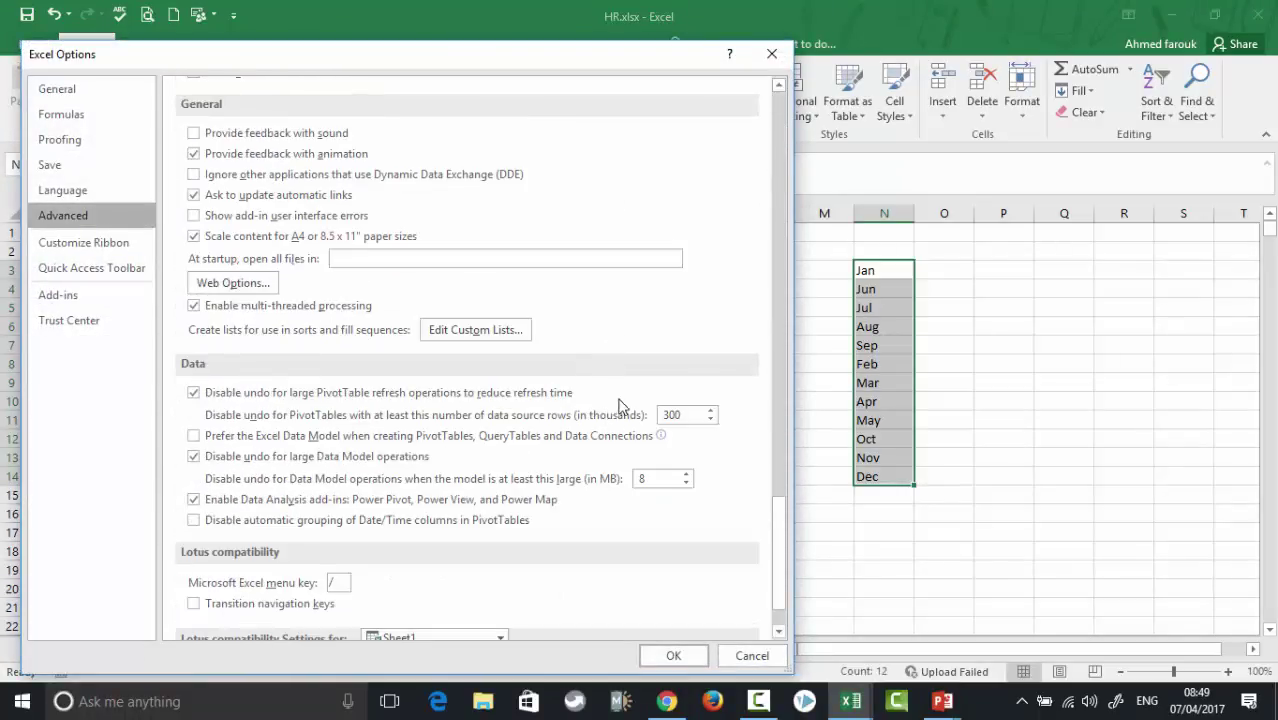
left_click(476, 328)
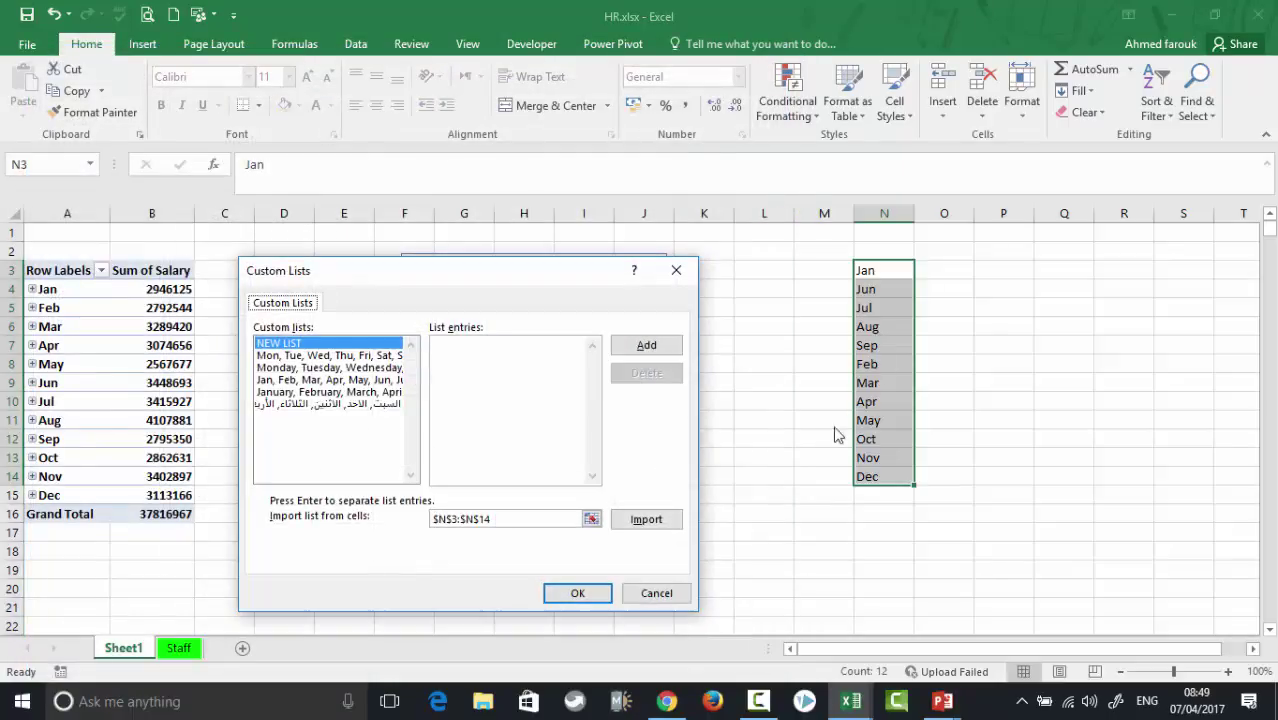
Import N3:N14 as a custom month list, compare it with the built-in one, and accept
left_click(646, 520)
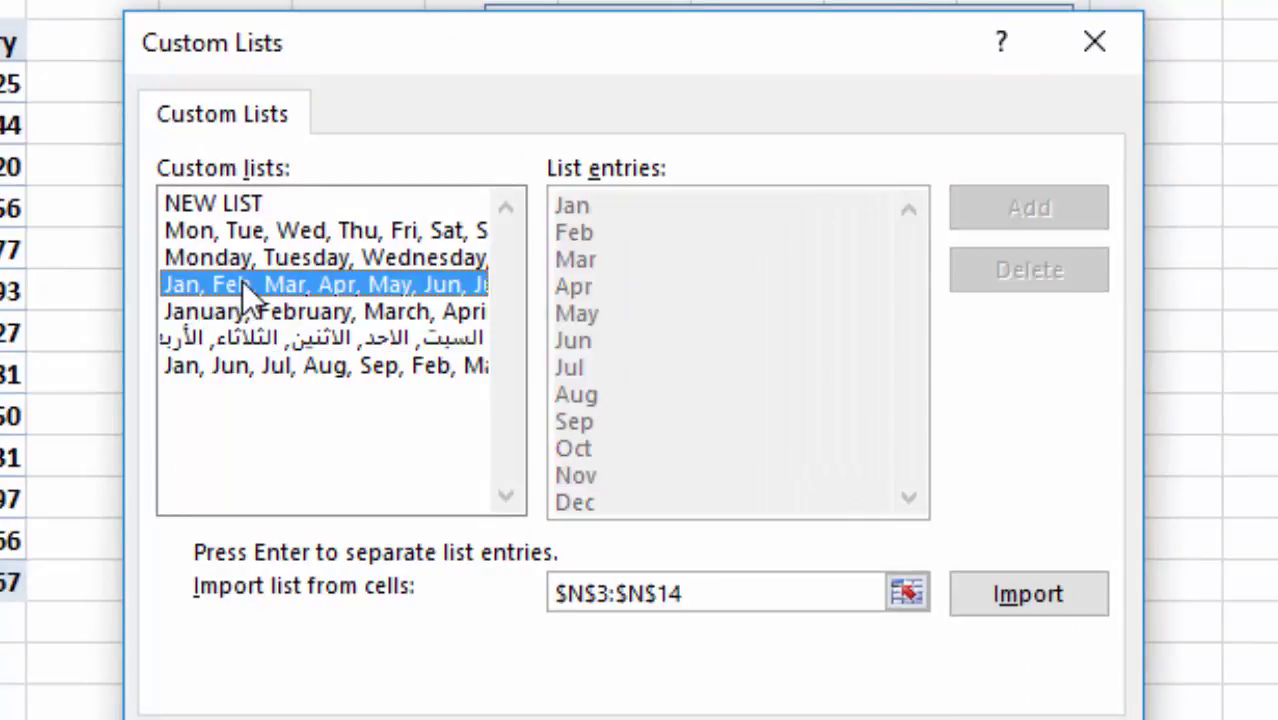
left_click(320, 368)
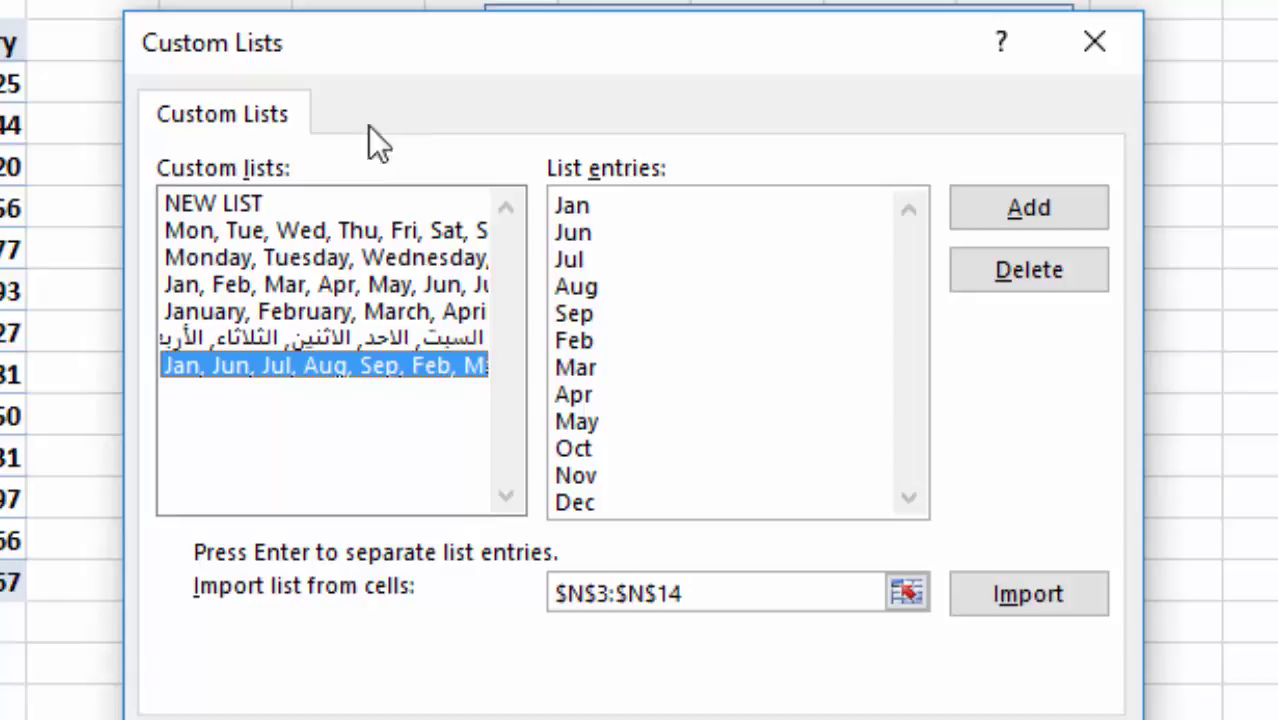
mouse_move(346, 294)
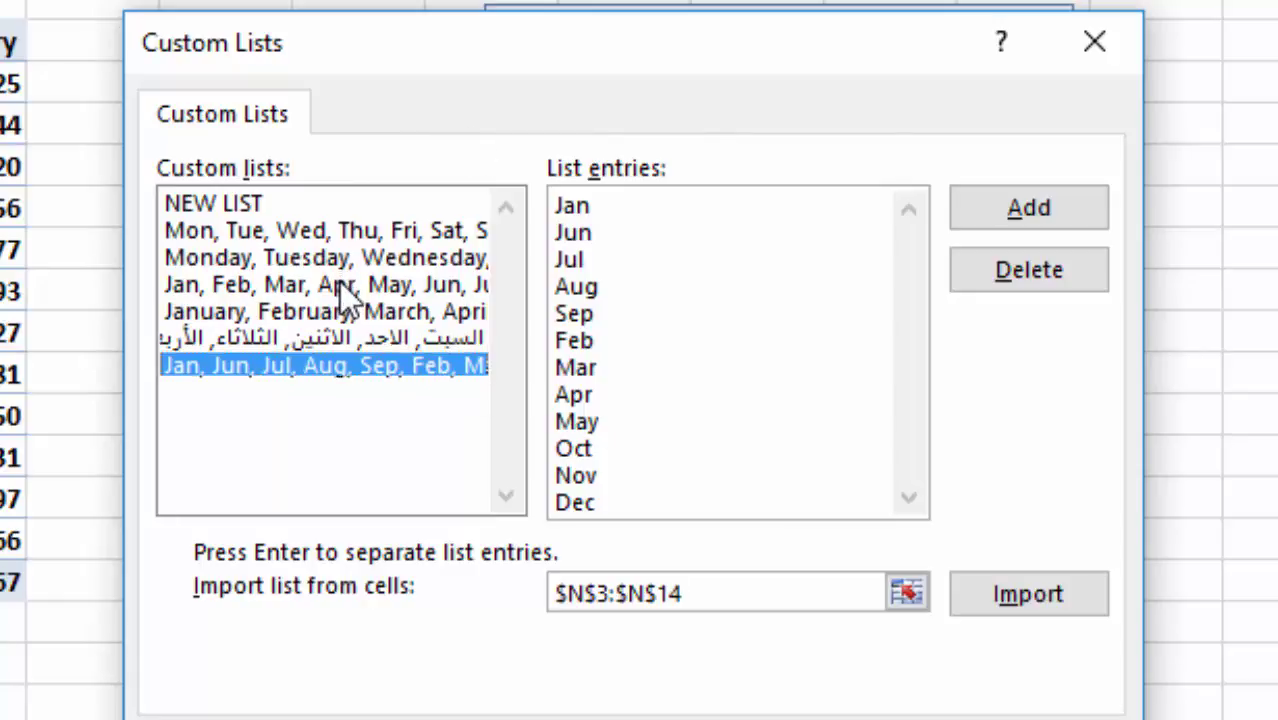
mouse_move(718, 292)
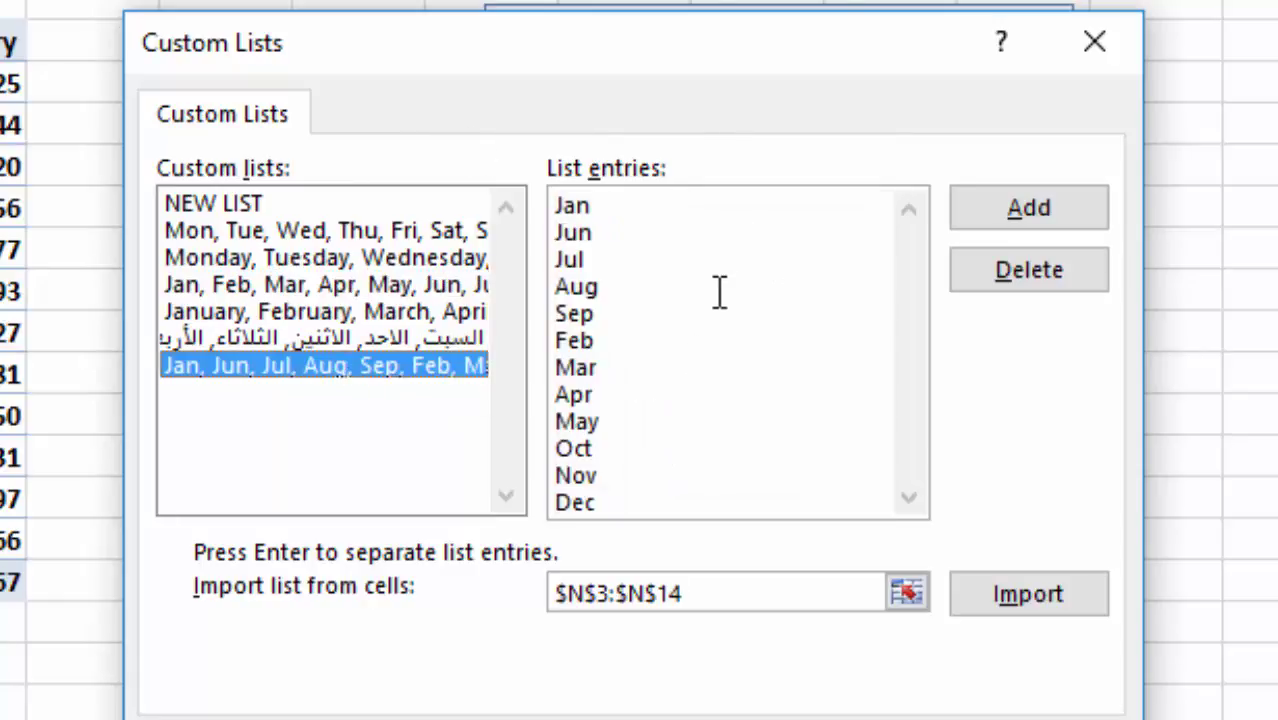
mouse_move(544, 376)
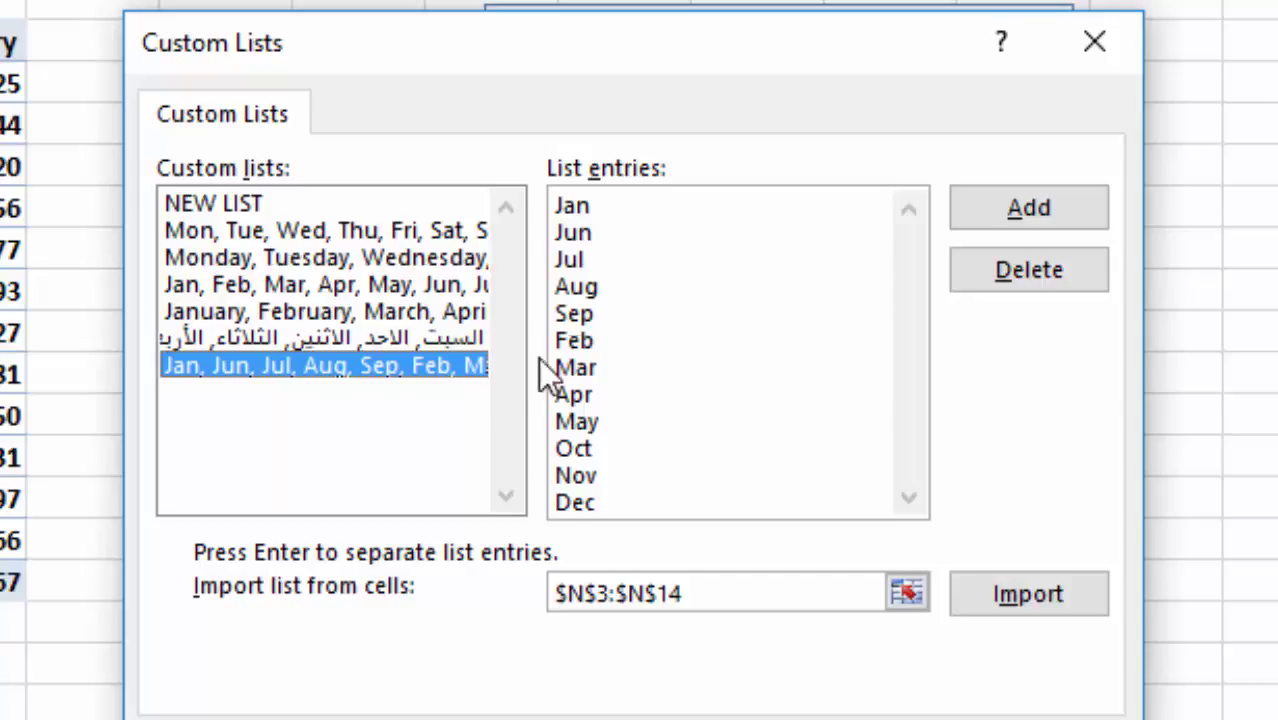
left_click(320, 284)
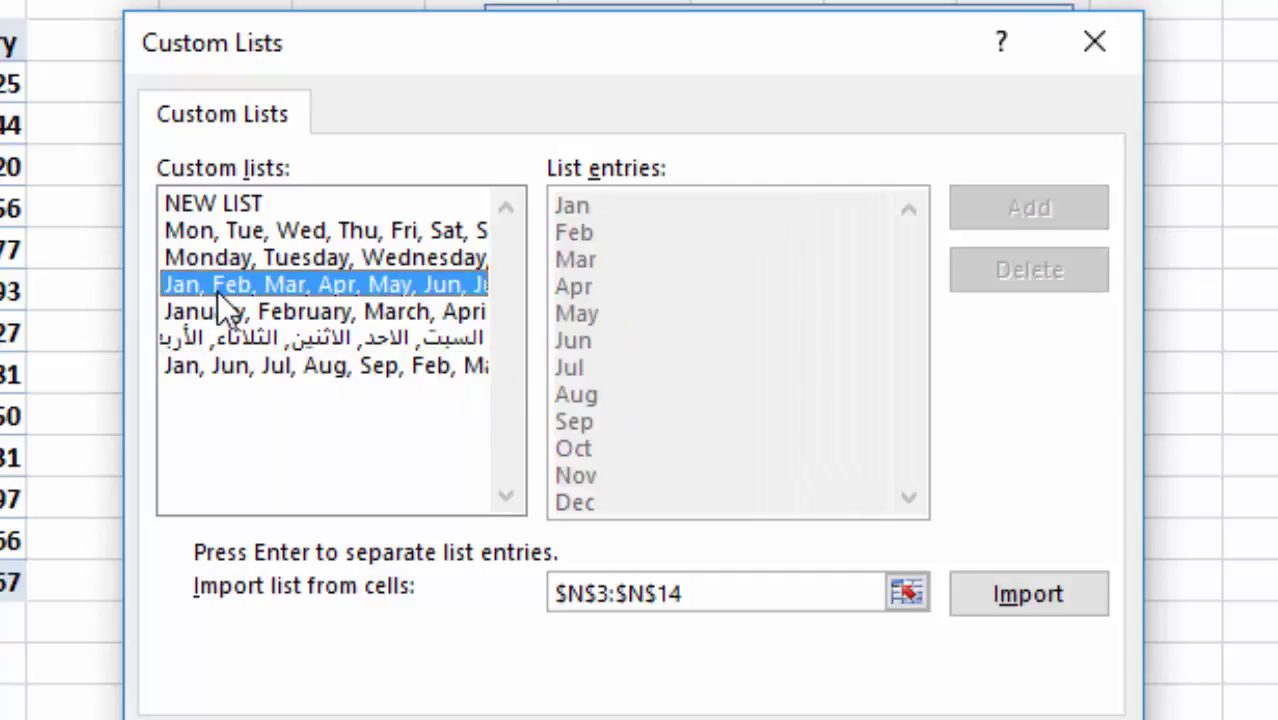
mouse_move(830, 656)
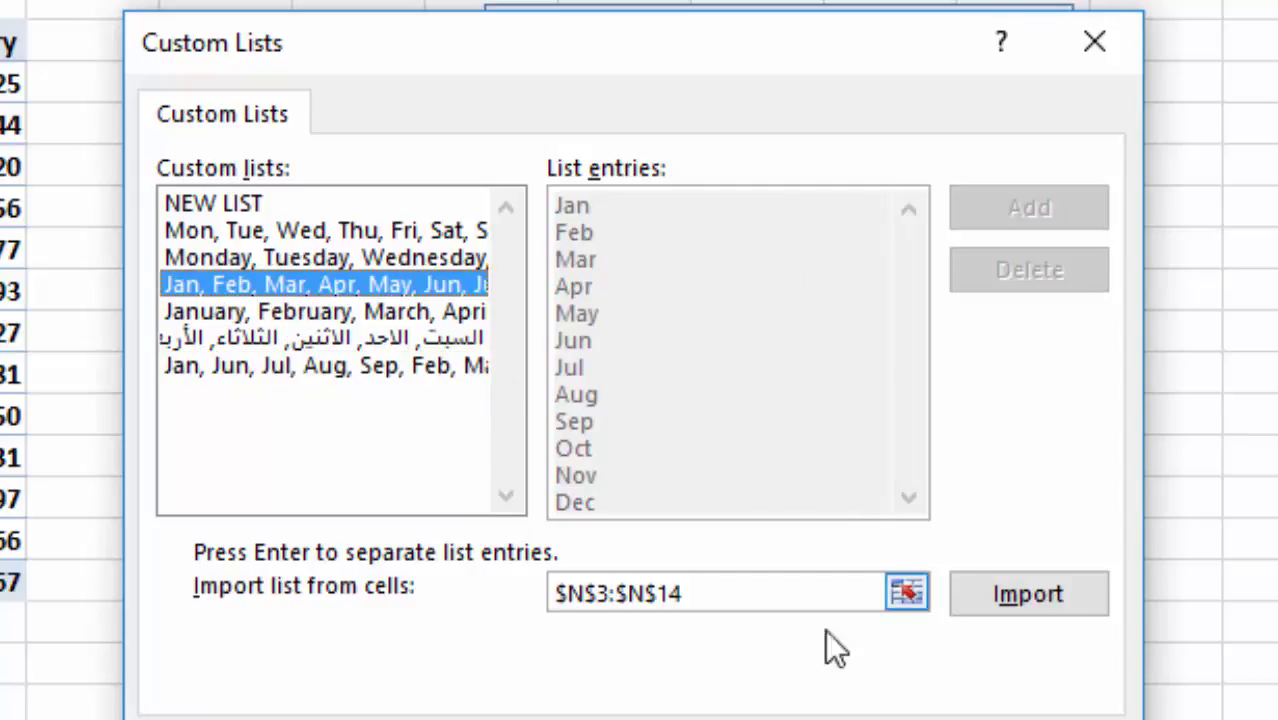
left_click(300, 366)
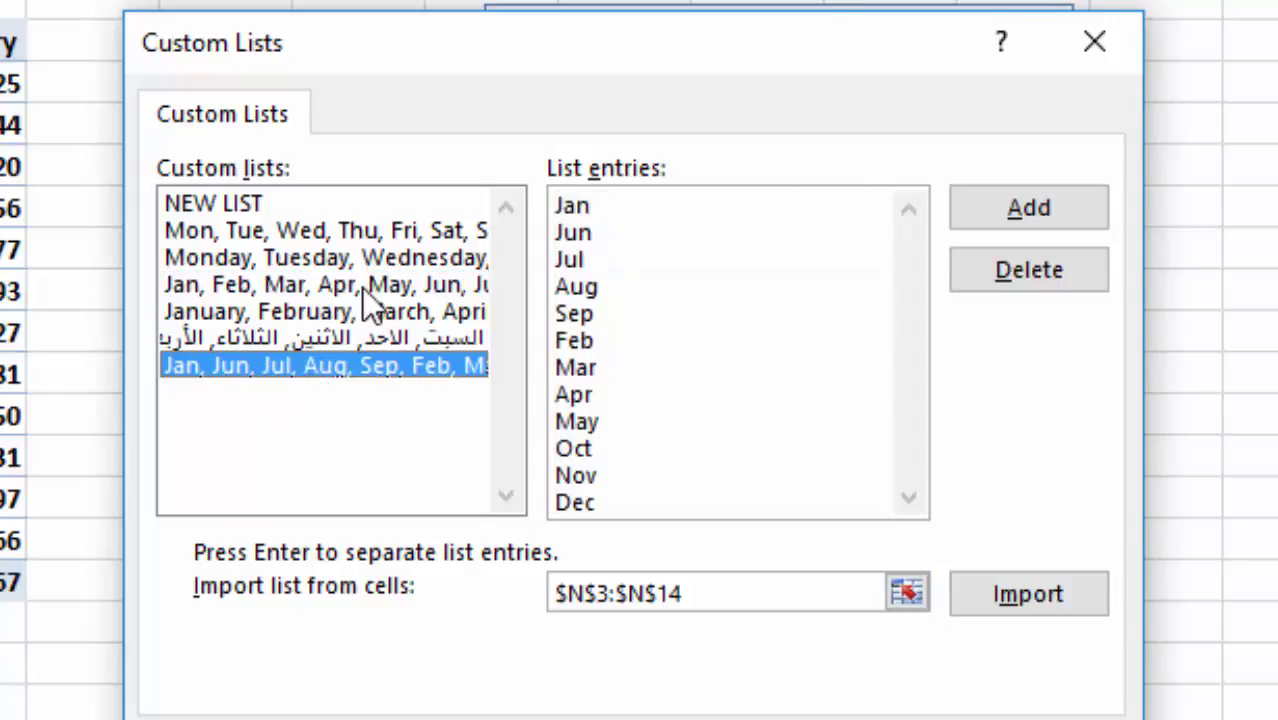
left_click(320, 284)
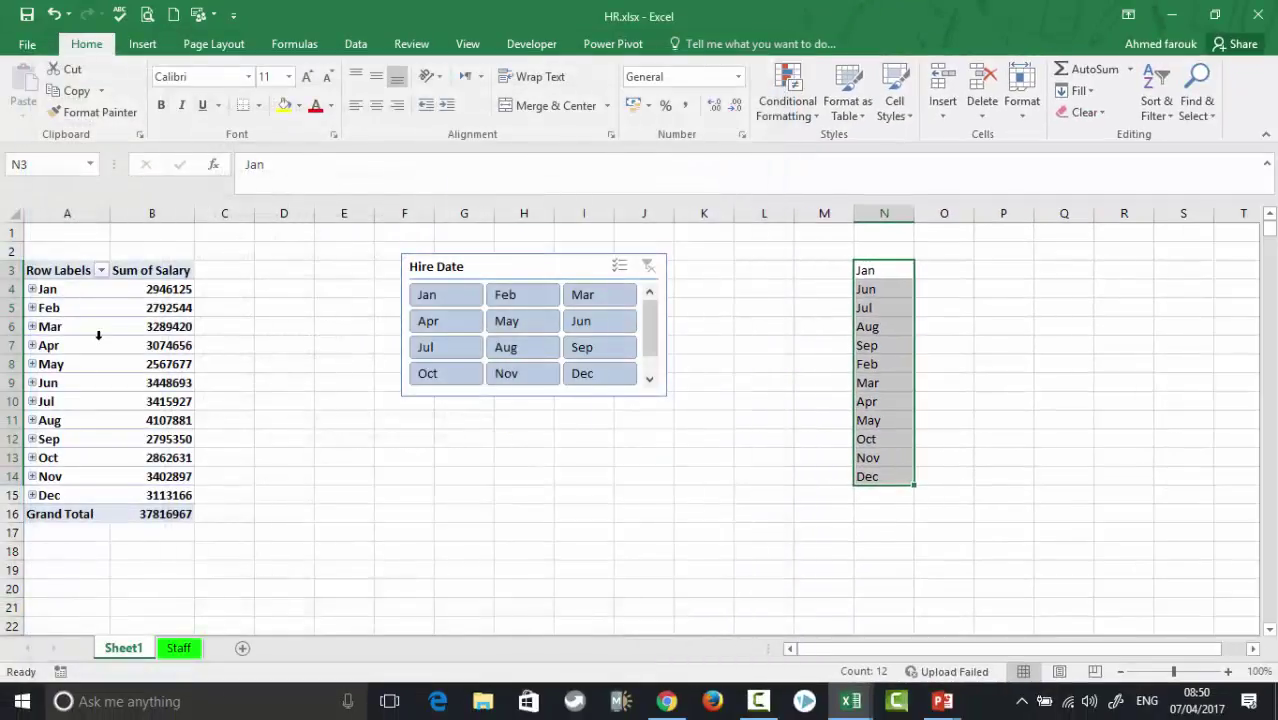
Check the pivot's month row options and start a new blank workbook with Ctrl+N
right_click(48, 344)
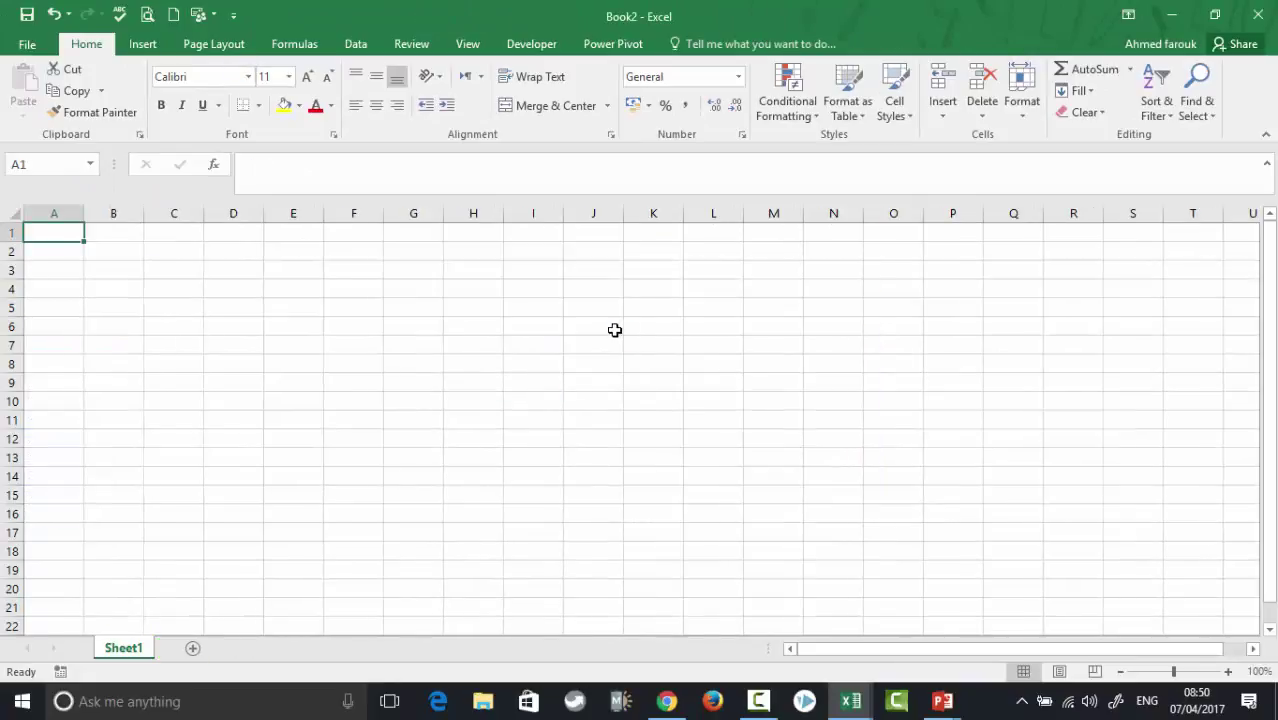
Enter Jan in J5 and fill down so months follow the new custom order
left_click(592, 308)
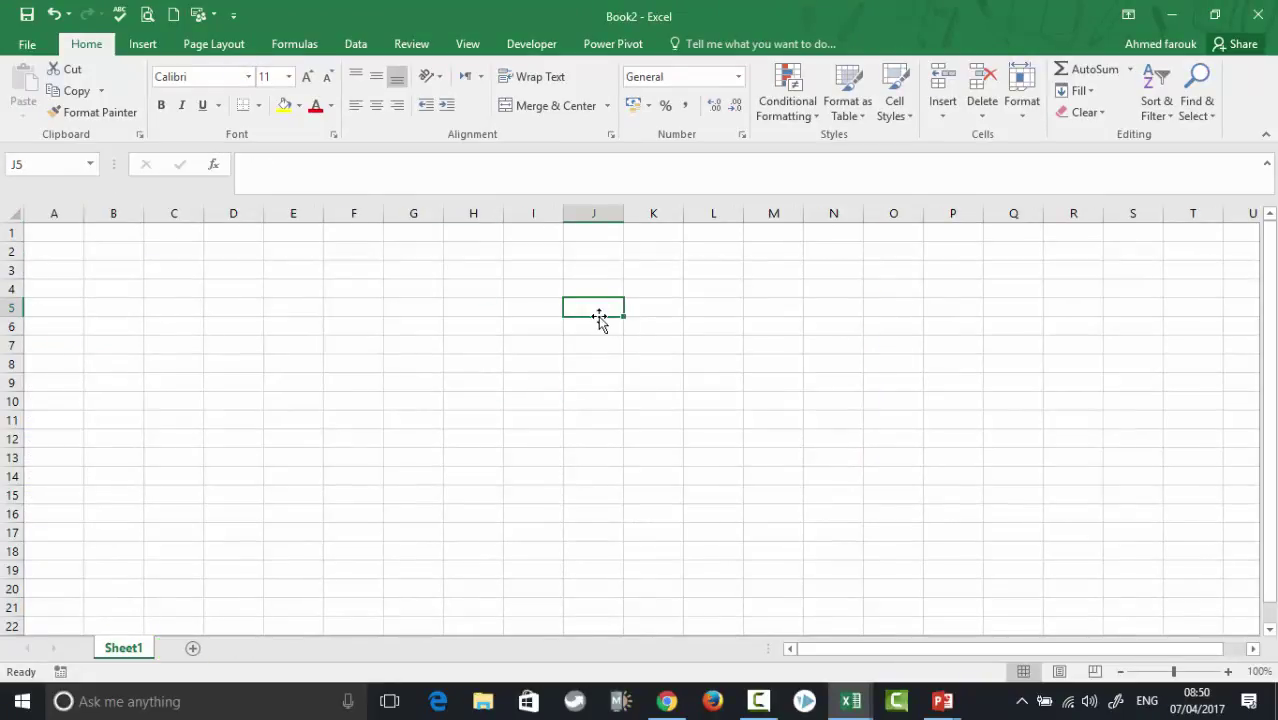
type("Jan")
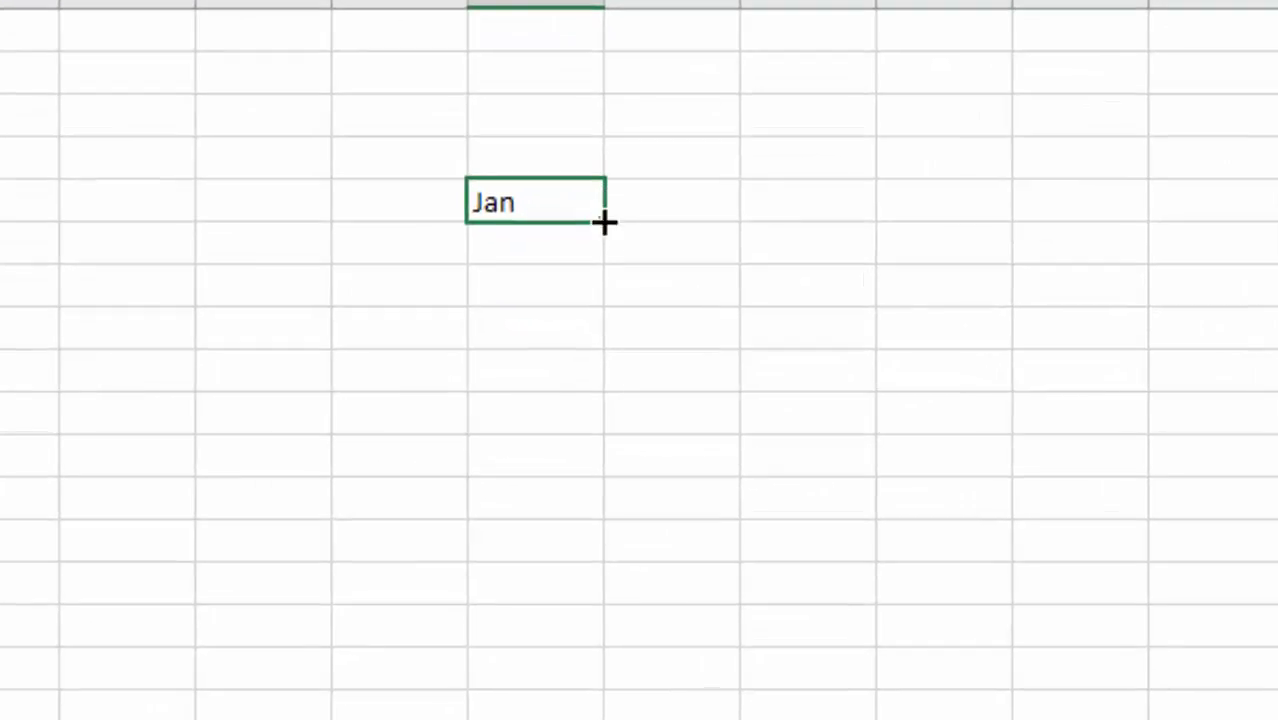
left_click_drag(604, 224, 578, 324)
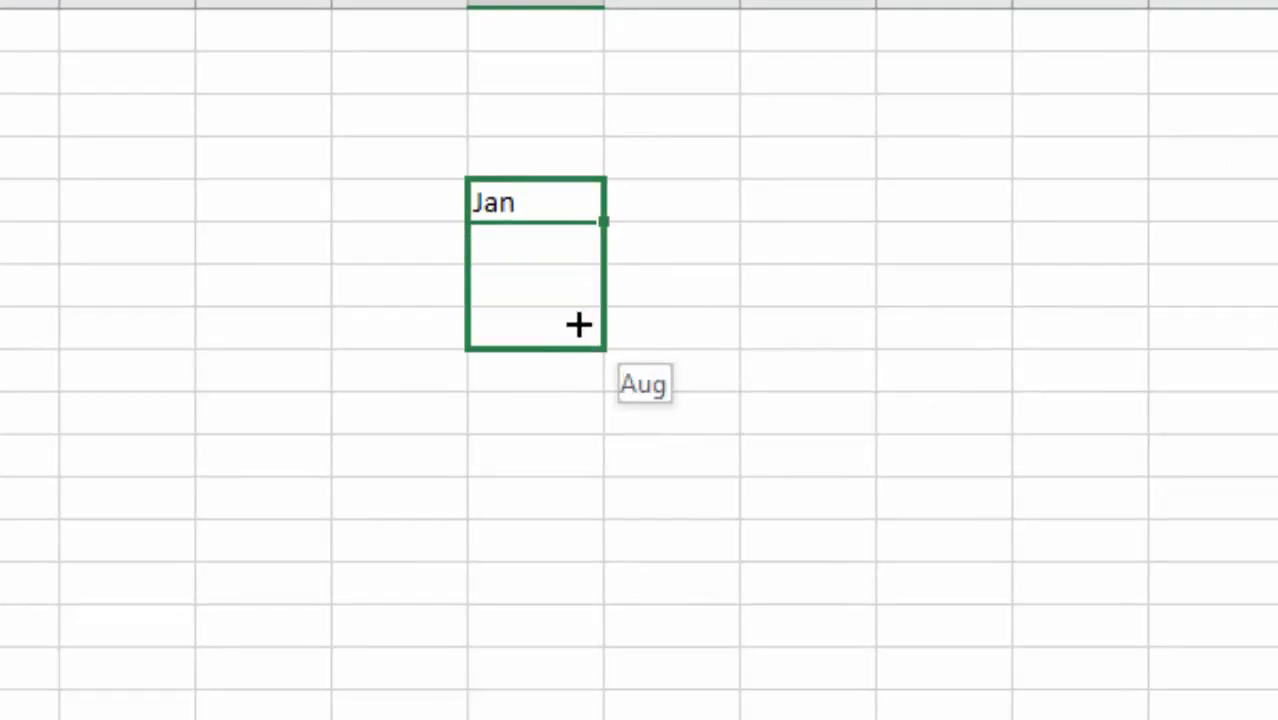